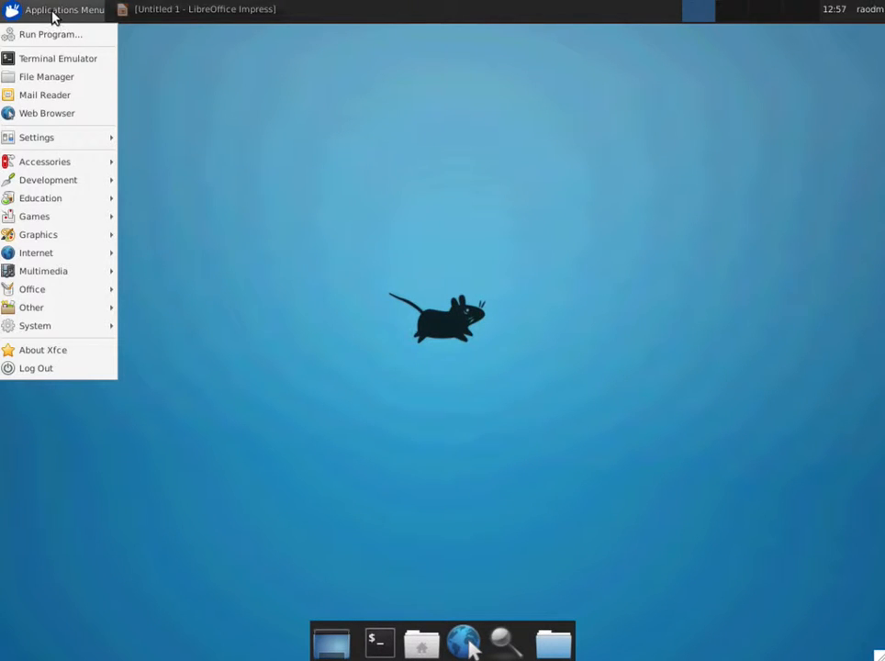
{"action": "mouse_move", "coordinate": [48, 180]}
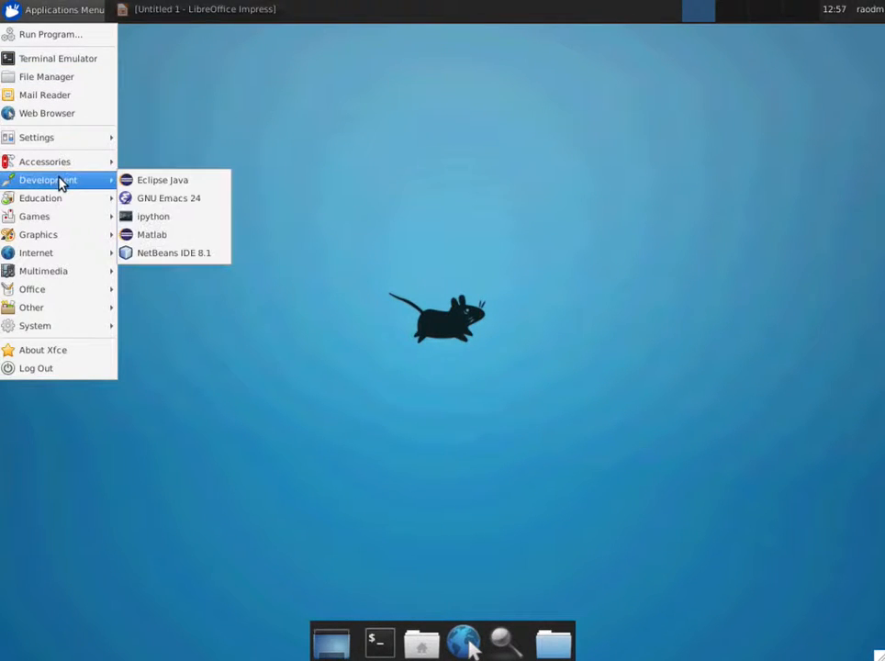
- Launch NetBeans IDE 8.1 from the Development menu and close its Start Page
{"action": "left_click", "coordinate": [158, 261]}
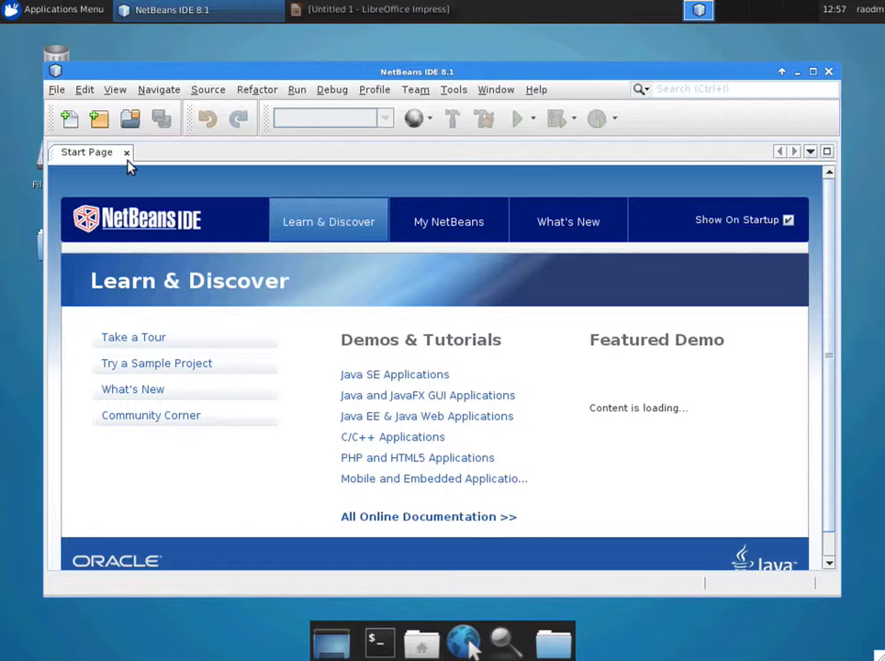
{"action": "left_click", "coordinate": [125, 151]}
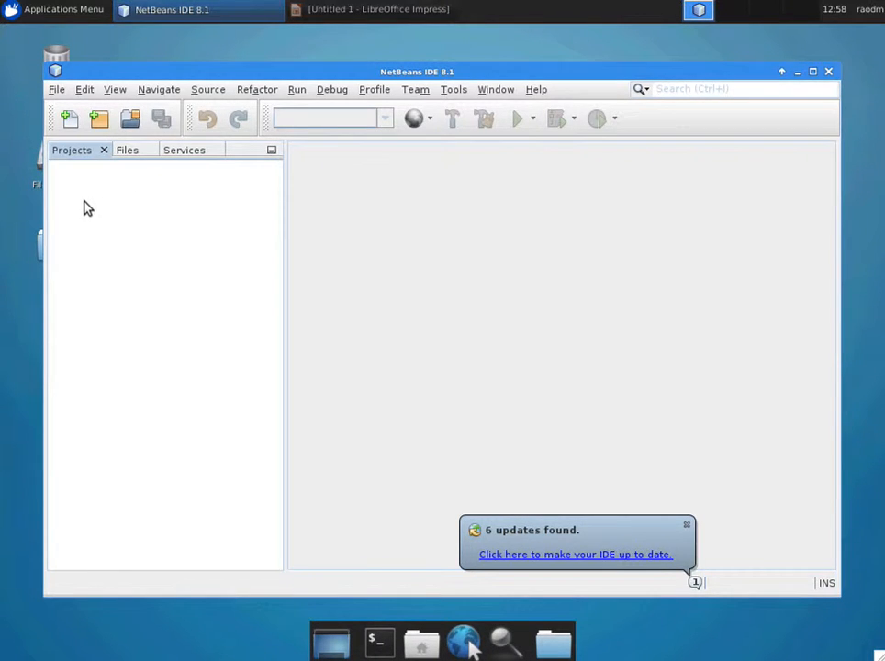
- Begin a new project of type C/C++ Application via File > New Project
{"action": "left_click", "coordinate": [56, 88]}
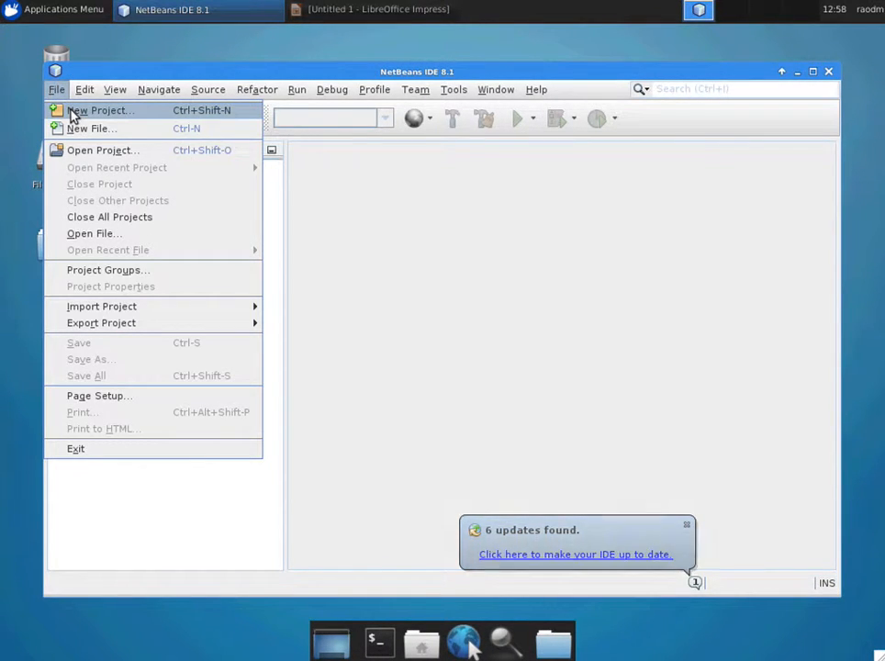
{"action": "left_click", "coordinate": [99, 110]}
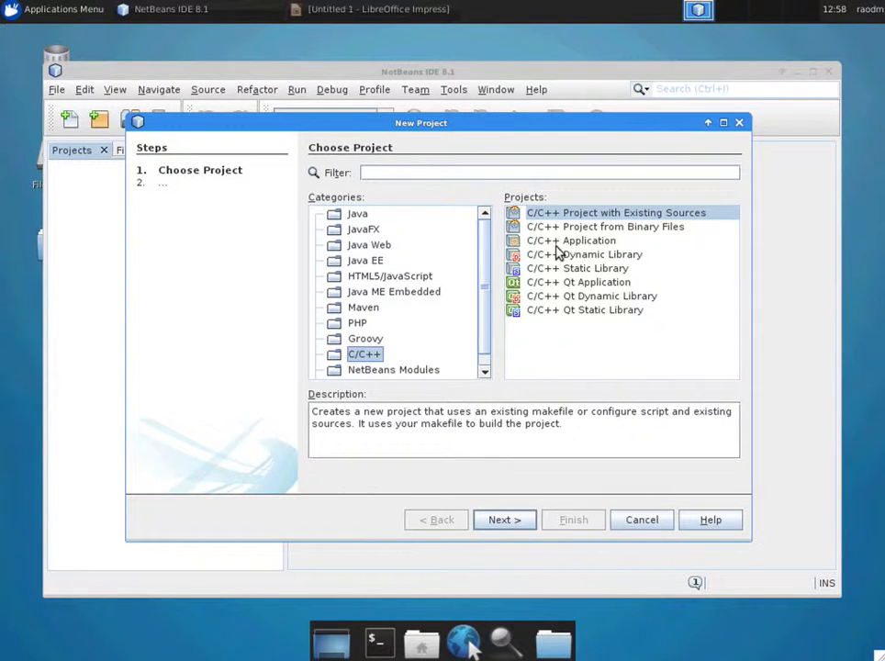
{"action": "left_click", "coordinate": [571, 239]}
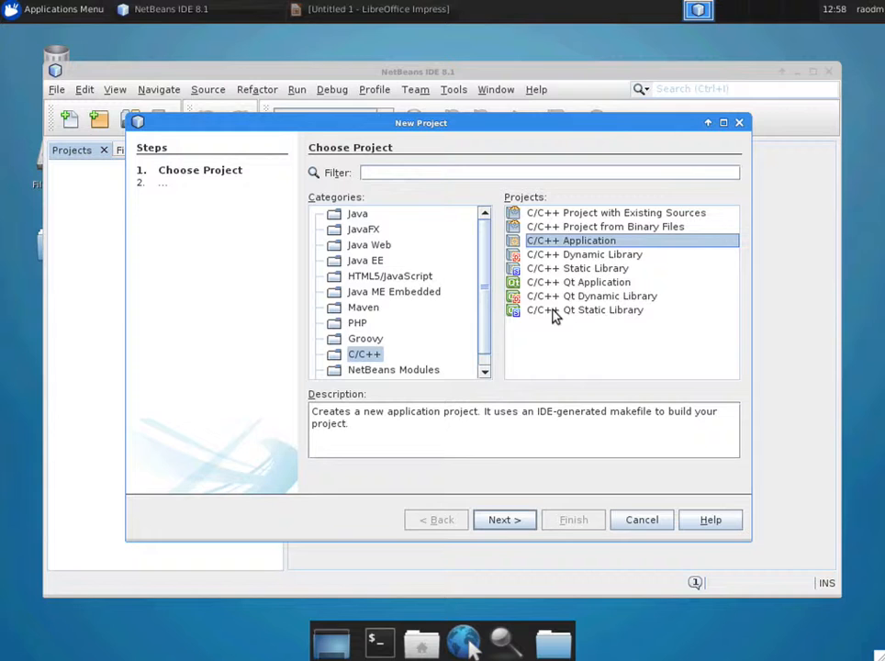
{"action": "mouse_move", "coordinate": [510, 485]}
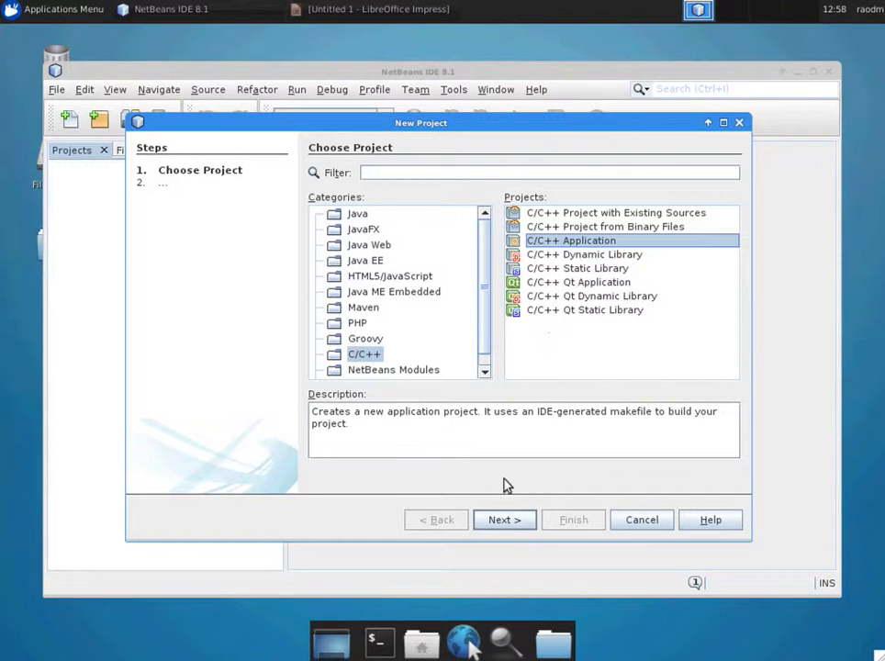
{"action": "left_click", "coordinate": [503, 519]}
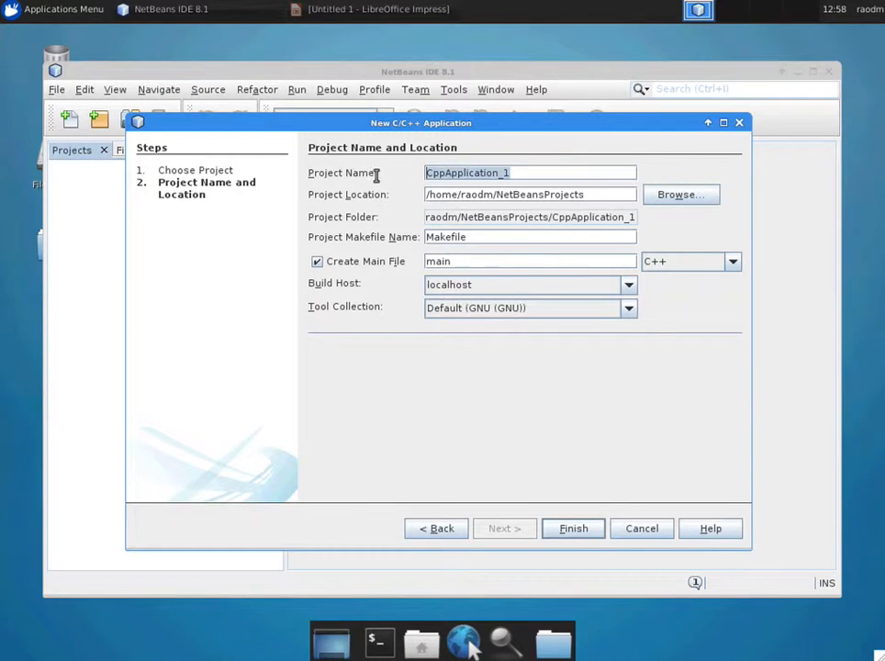
- Name it TestProject with a C++11 main file and the Default (GNU) tool collection, and finish
{"action": "type", "text": "TestProject"}
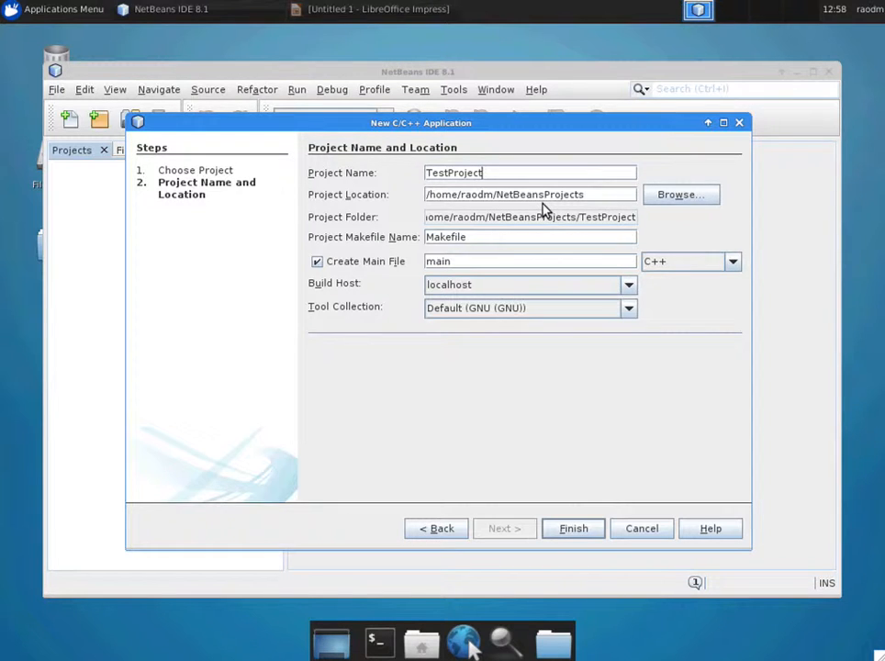
{"action": "left_click", "coordinate": [731, 260]}
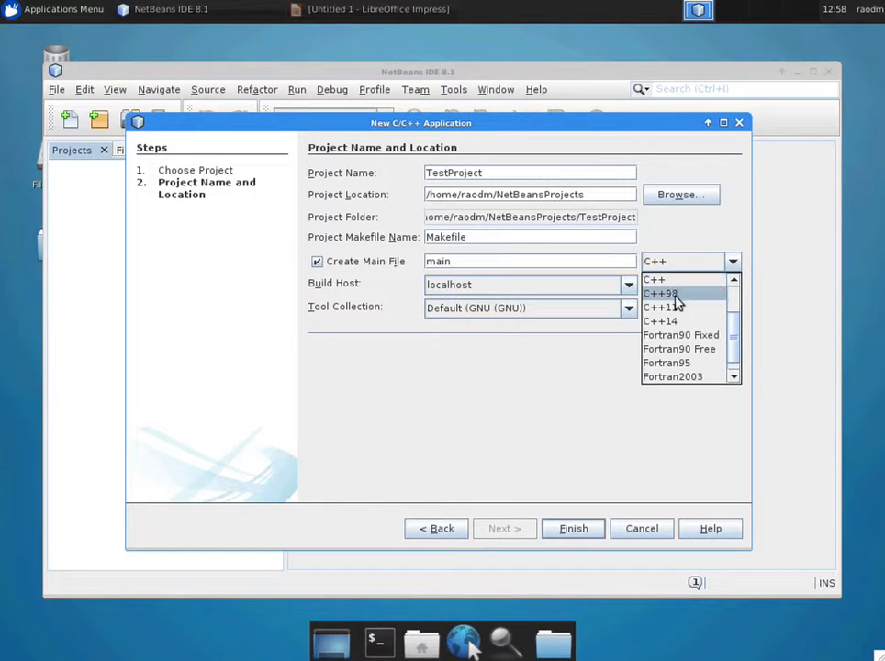
{"action": "left_click", "coordinate": [661, 306]}
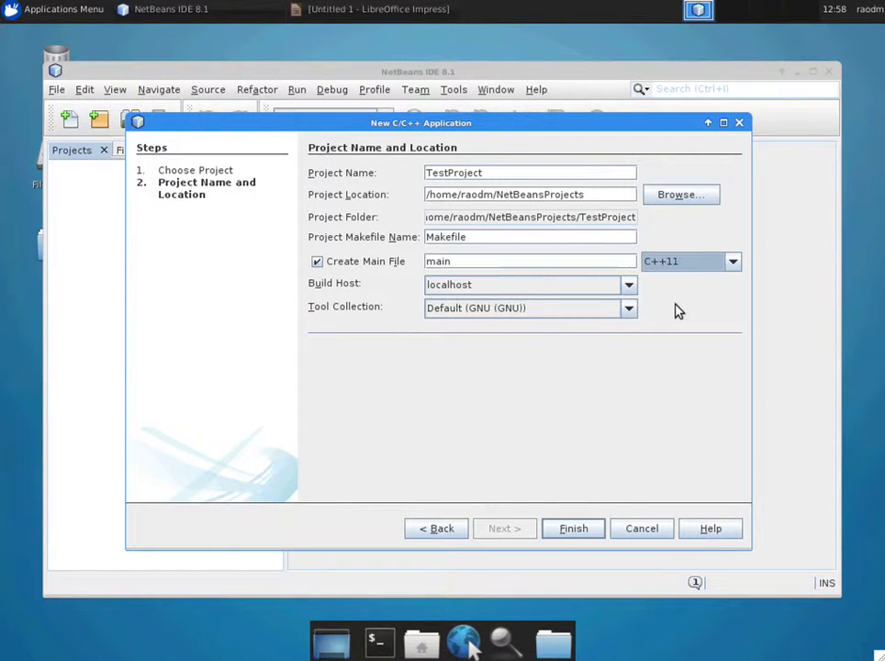
{"action": "mouse_move", "coordinate": [565, 325]}
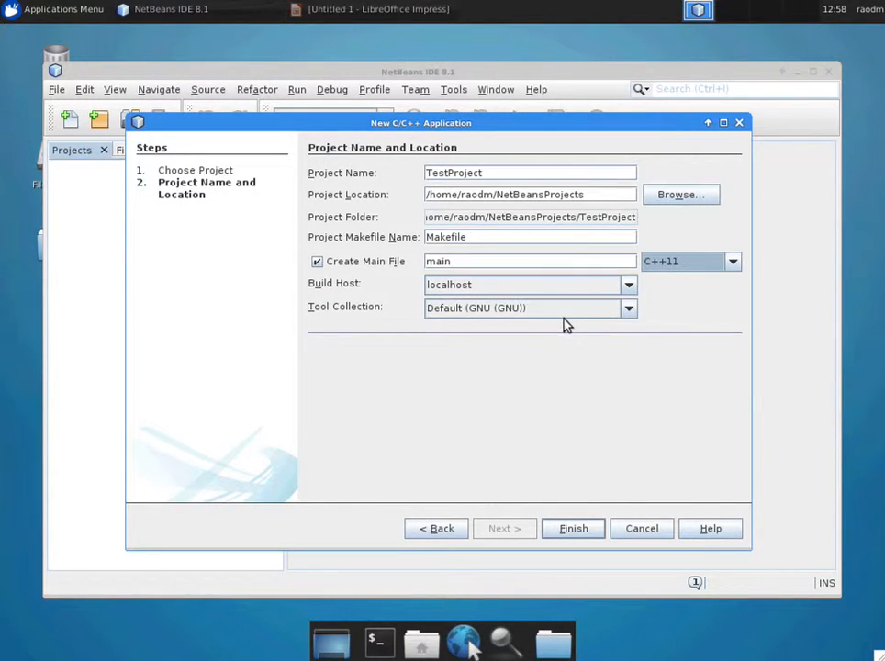
{"action": "mouse_move", "coordinate": [617, 319]}
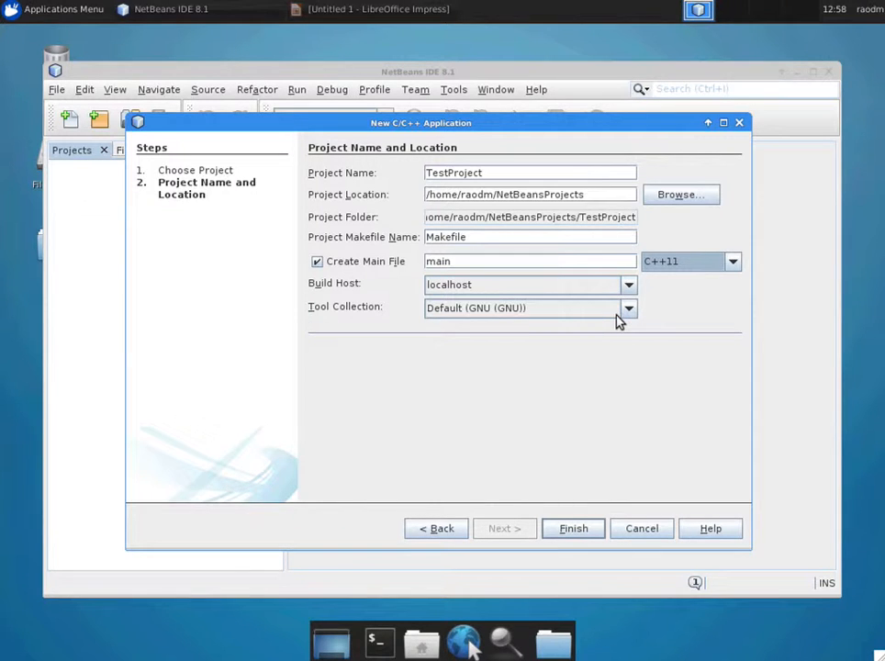
{"action": "left_click", "coordinate": [627, 309]}
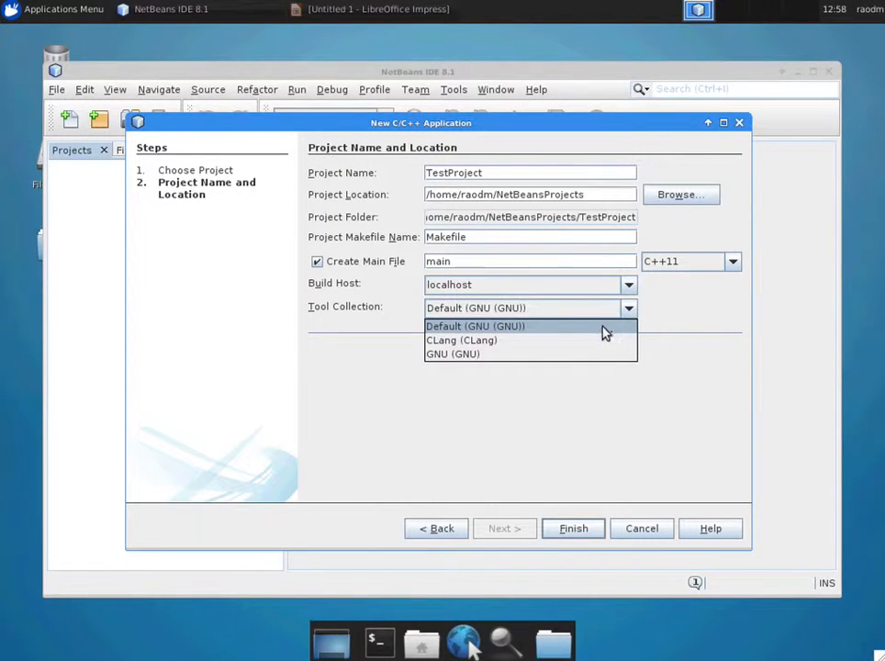
{"action": "left_click", "coordinate": [473, 327]}
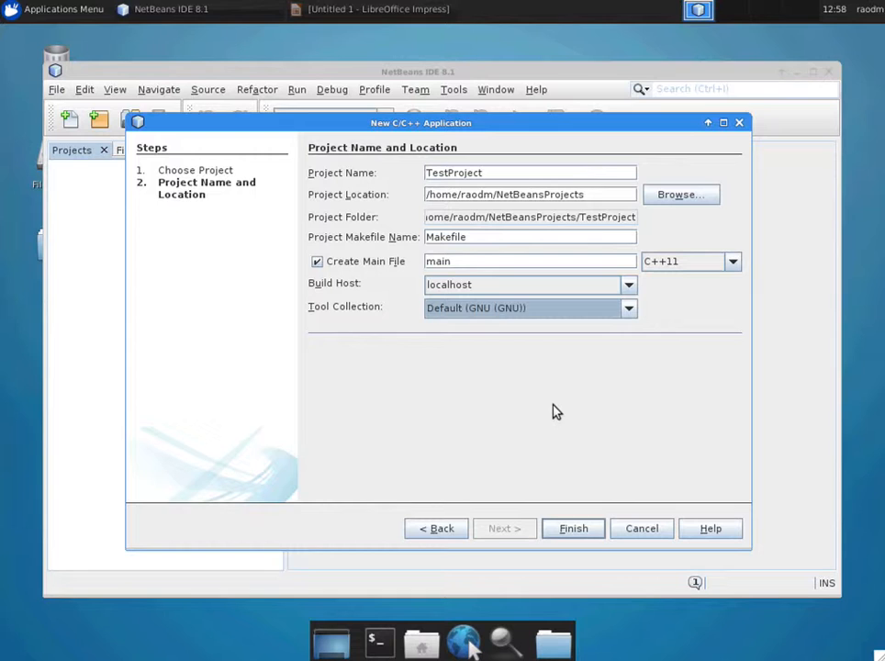
{"action": "left_click", "coordinate": [572, 528]}
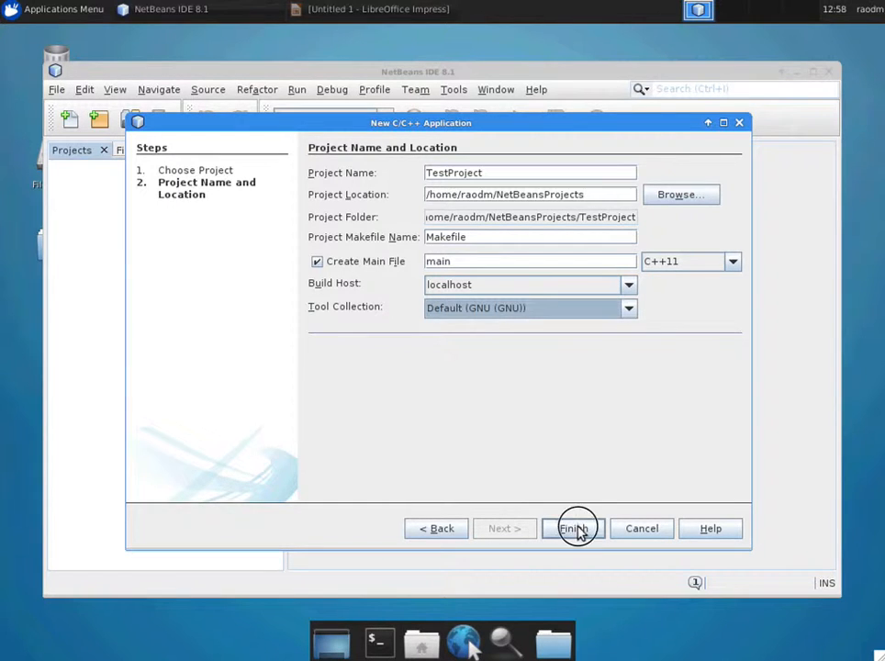
{"action": "left_click", "coordinate": [573, 528]}
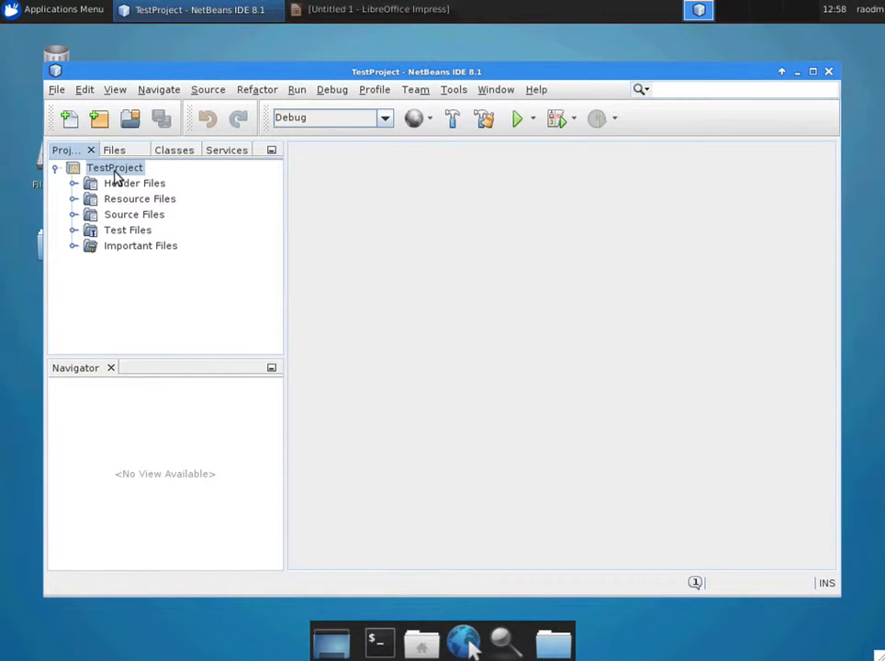
- In TestProject's Properties under Build > Linker, keep the output name testproject and confirm with OK
{"action": "right_click", "coordinate": [116, 167]}
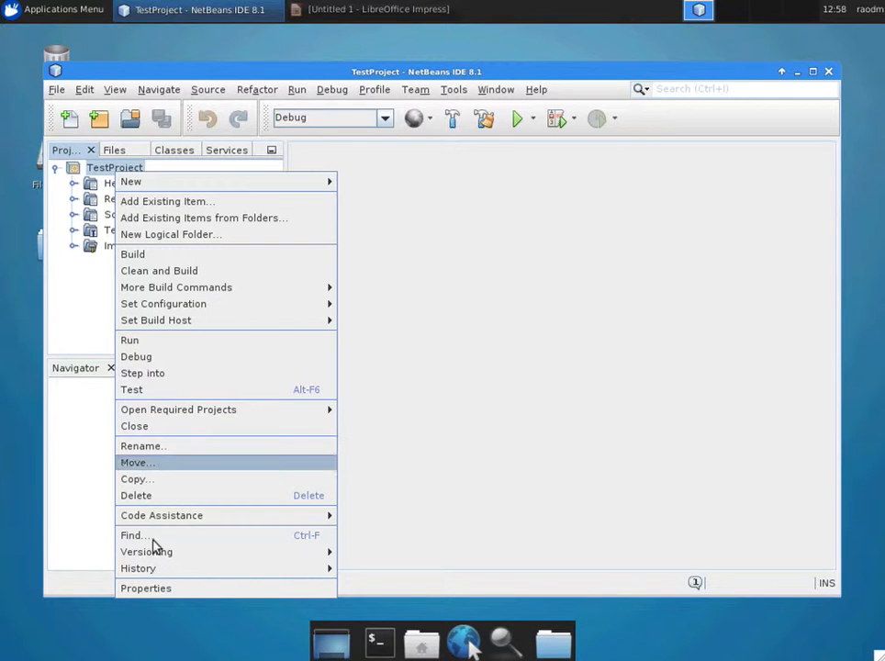
{"action": "left_click", "coordinate": [145, 587]}
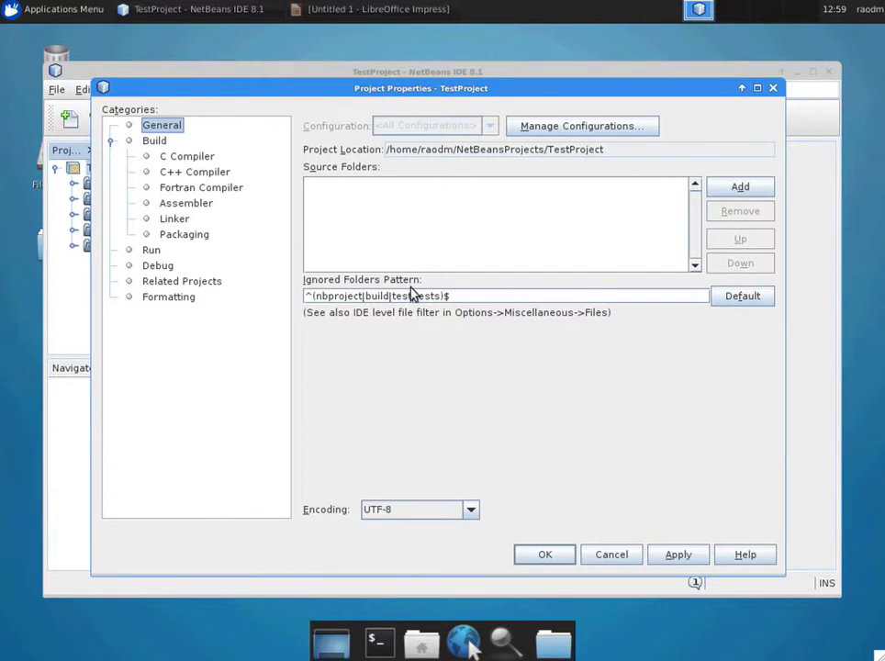
{"action": "left_click", "coordinate": [174, 219]}
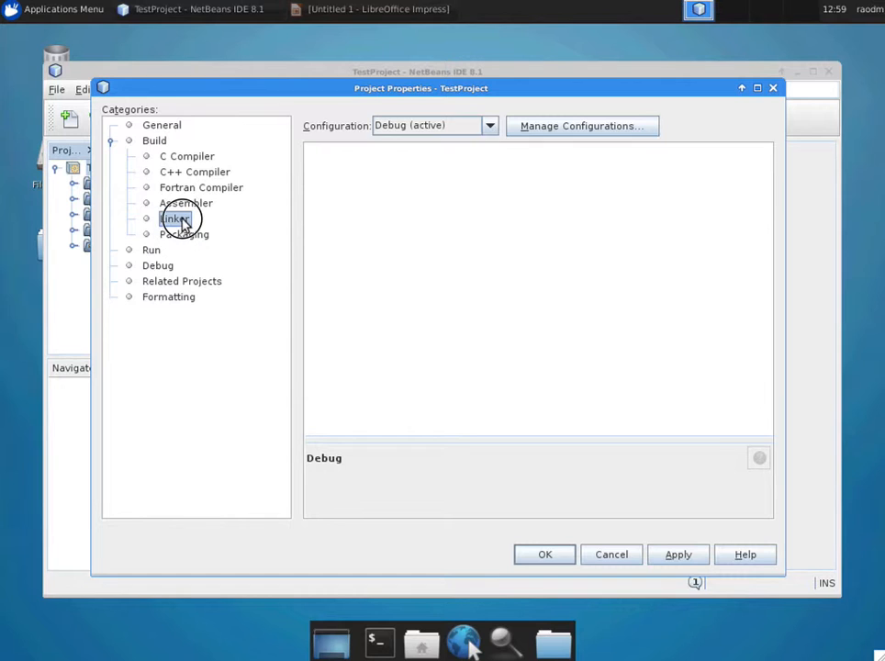
{"action": "left_click", "coordinate": [174, 219]}
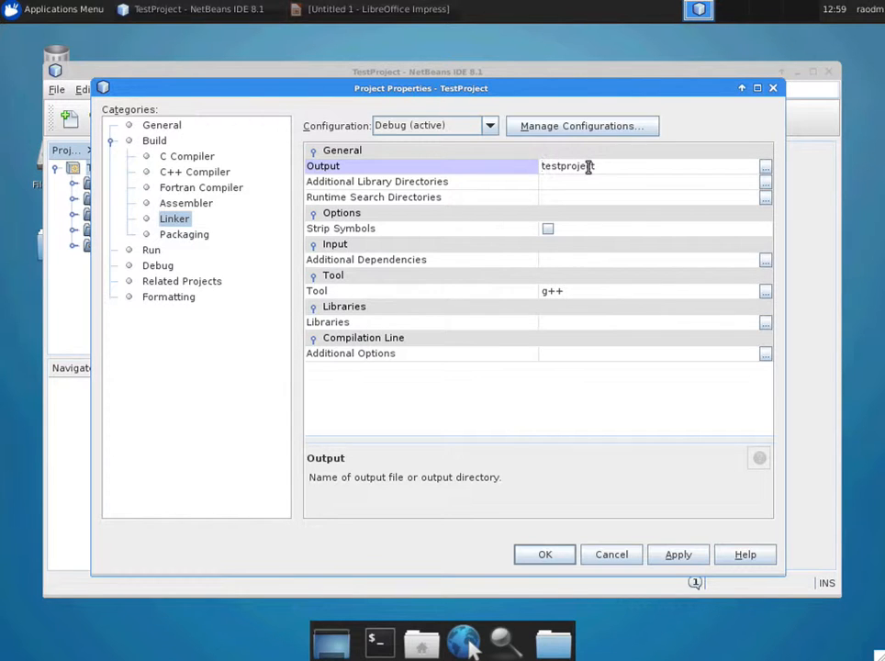
{"action": "left_click", "coordinate": [543, 554]}
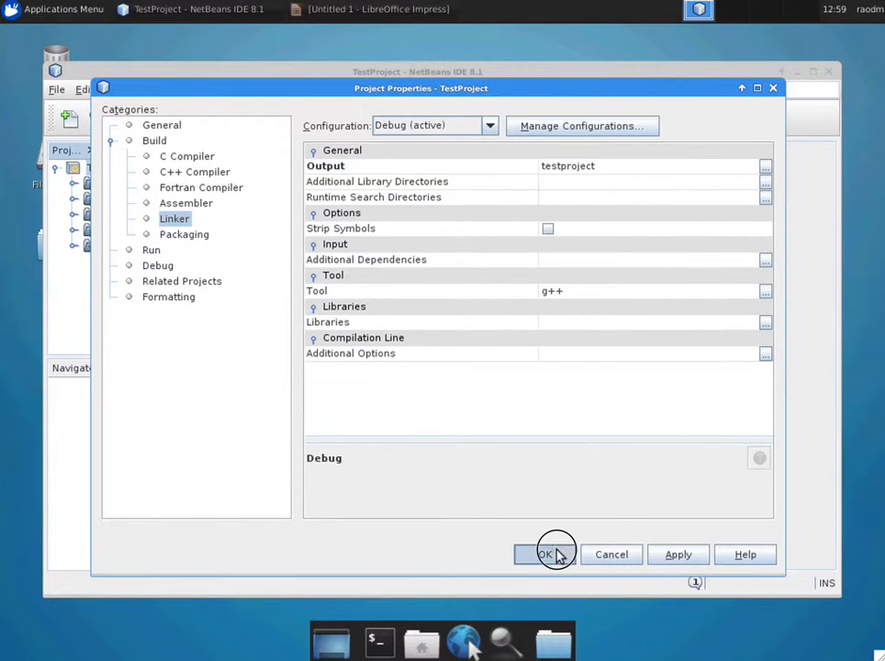
{"action": "left_click", "coordinate": [547, 554]}
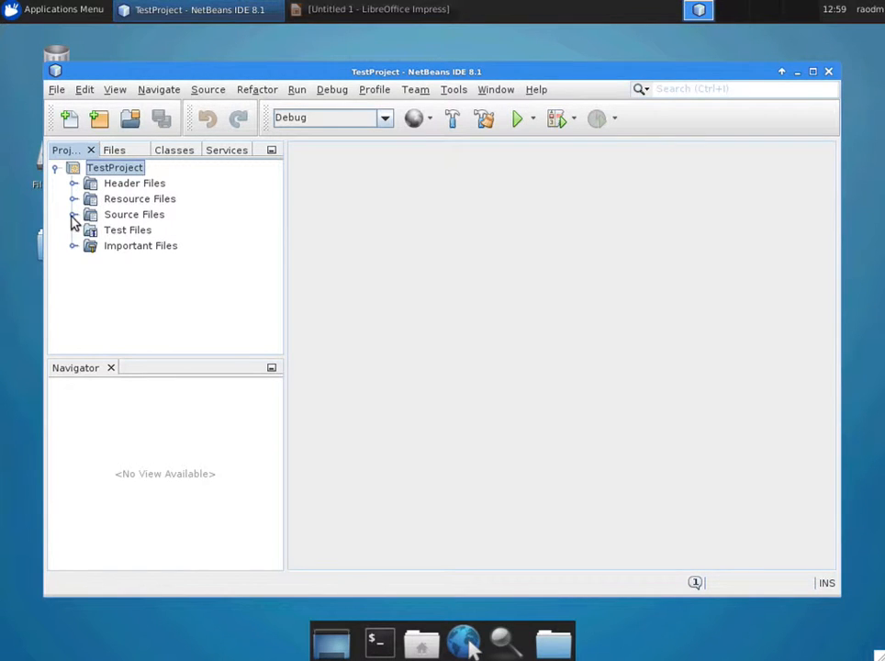
- Open main.cpp and add #include <iostream> after the cstdlib include
{"action": "double_click", "coordinate": [144, 229]}
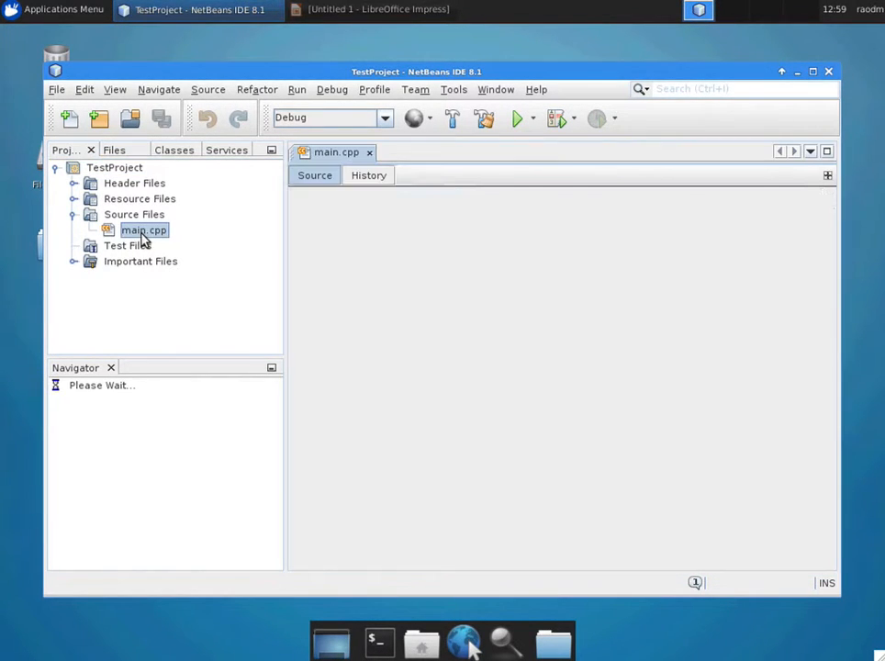
{"action": "double_click", "coordinate": [143, 230]}
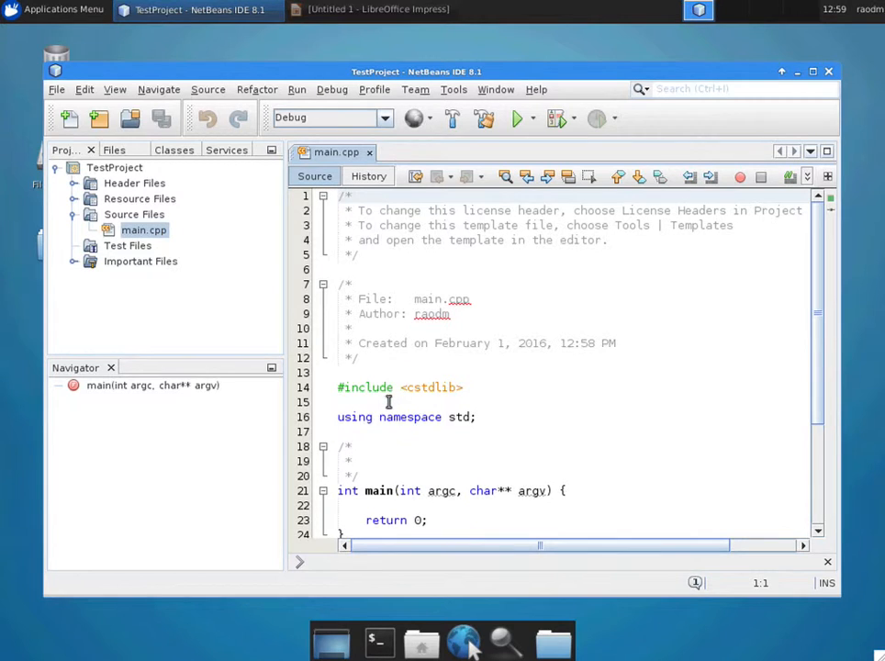
{"action": "type", "text": "#include"}
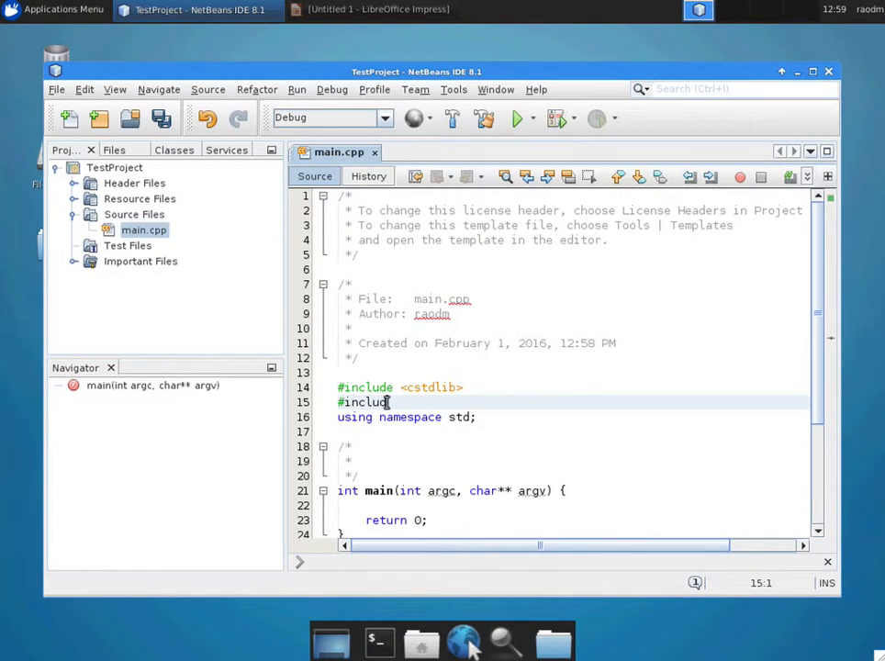
{"action": "type", "text": "<iostream>"}
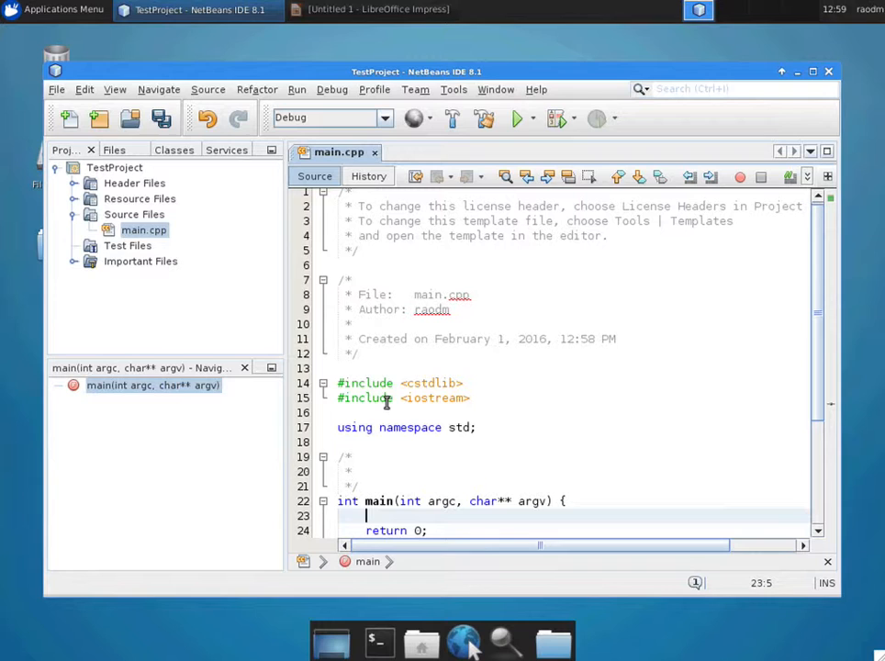
- Inside main write std::cout << "Hello world.\n"; to print the greeting
{"action": "type", "text": "std::cout"}
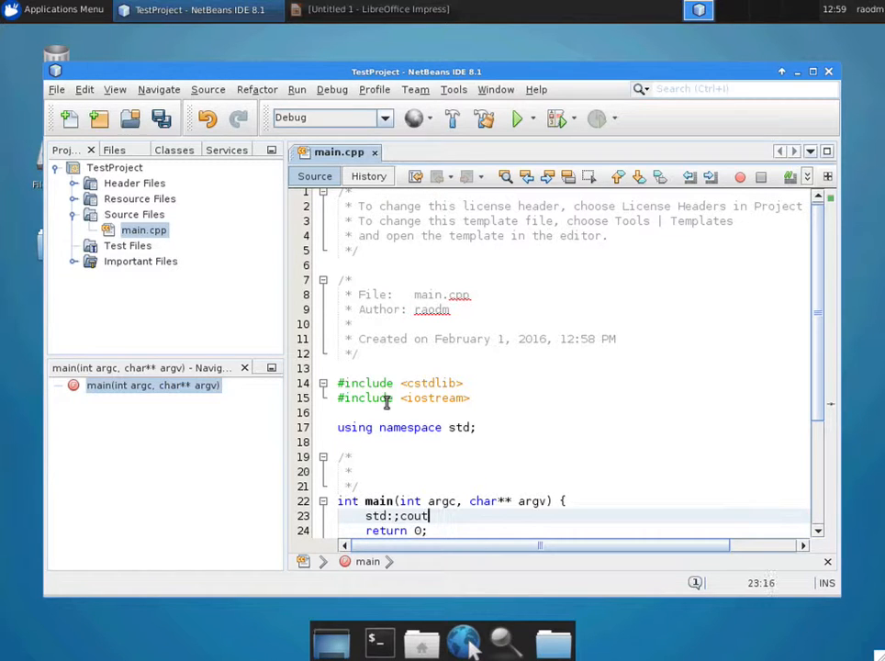
{"action": "key", "text": "BackSpace"}
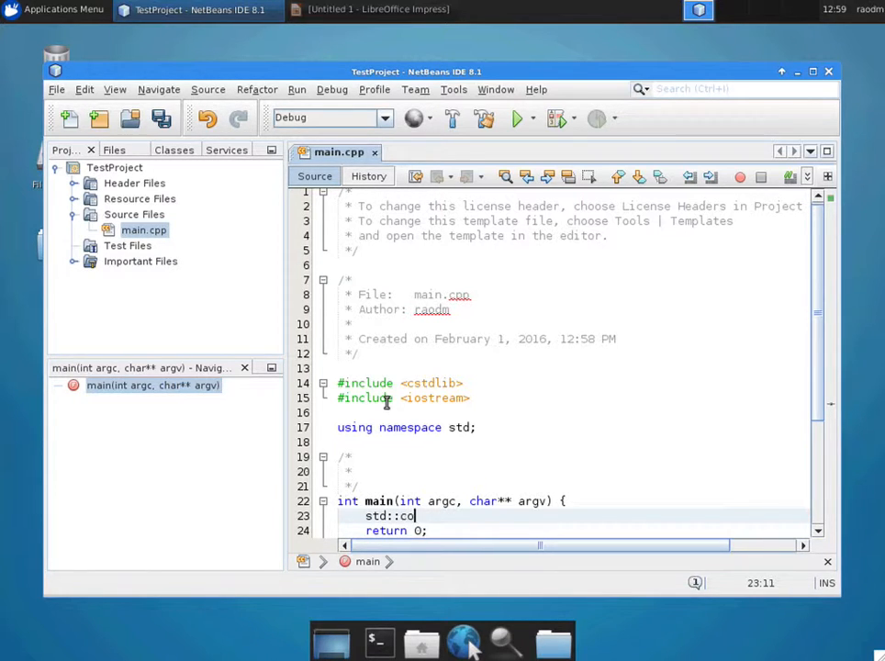
{"action": "type", "text": "ut <<"}
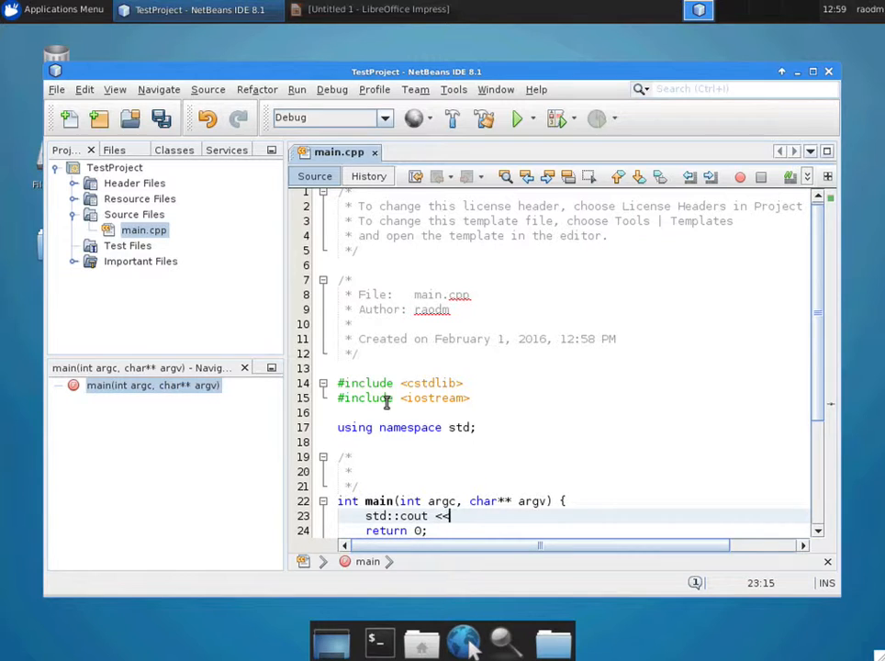
{"action": "type", "text": "\"Hello world\""}
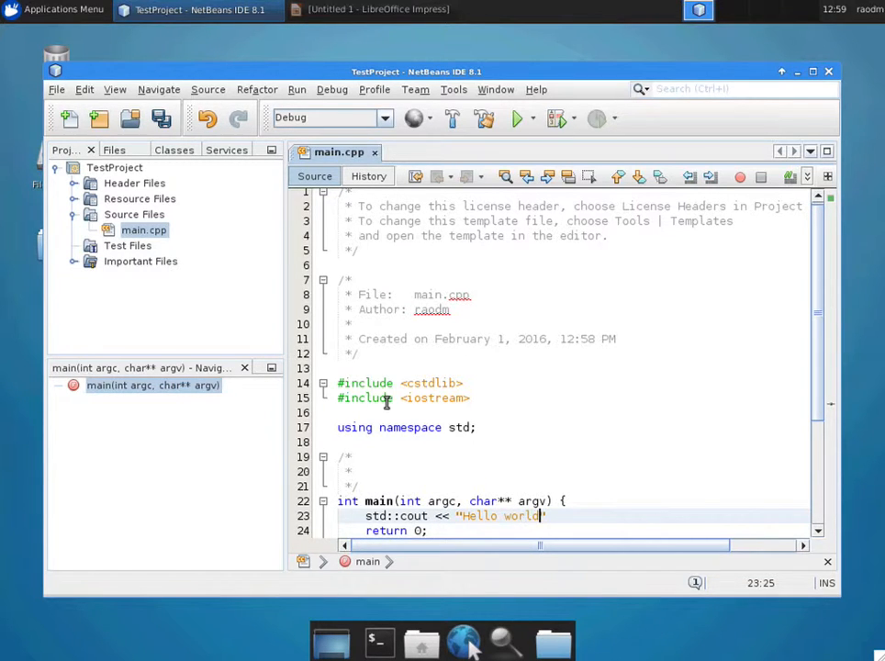
{"action": "type", "text": ".\\n"}
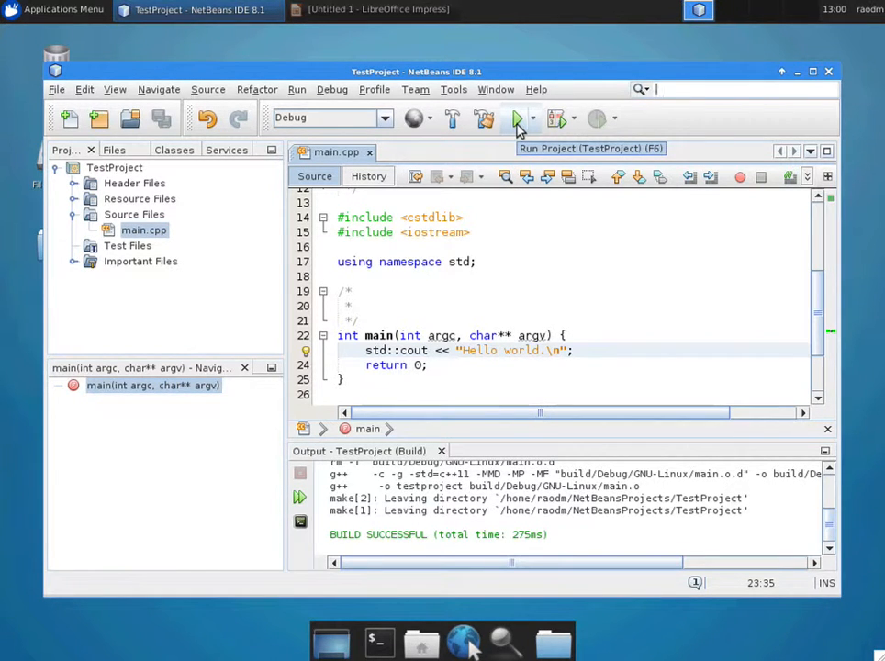
- Run TestProject to print Hello world., then reopen its Properties at the General category
{"action": "left_click", "coordinate": [518, 117]}
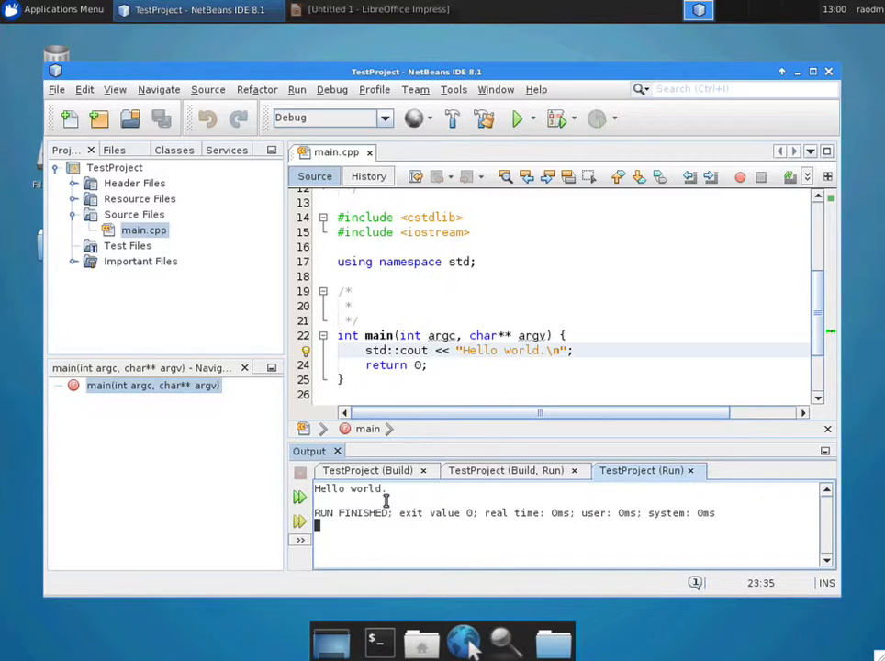
{"action": "left_click", "coordinate": [143, 229]}
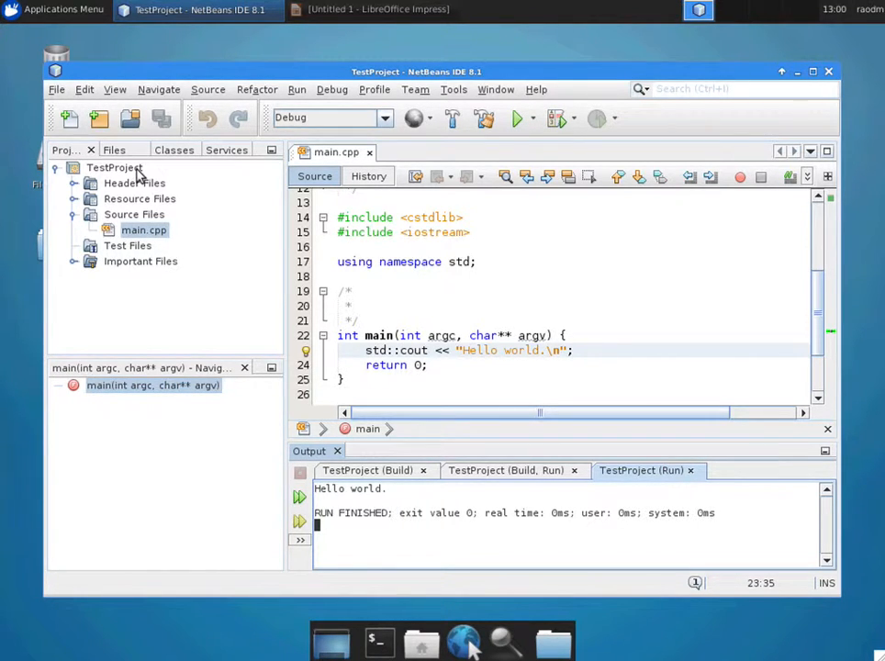
{"action": "right_click", "coordinate": [116, 167]}
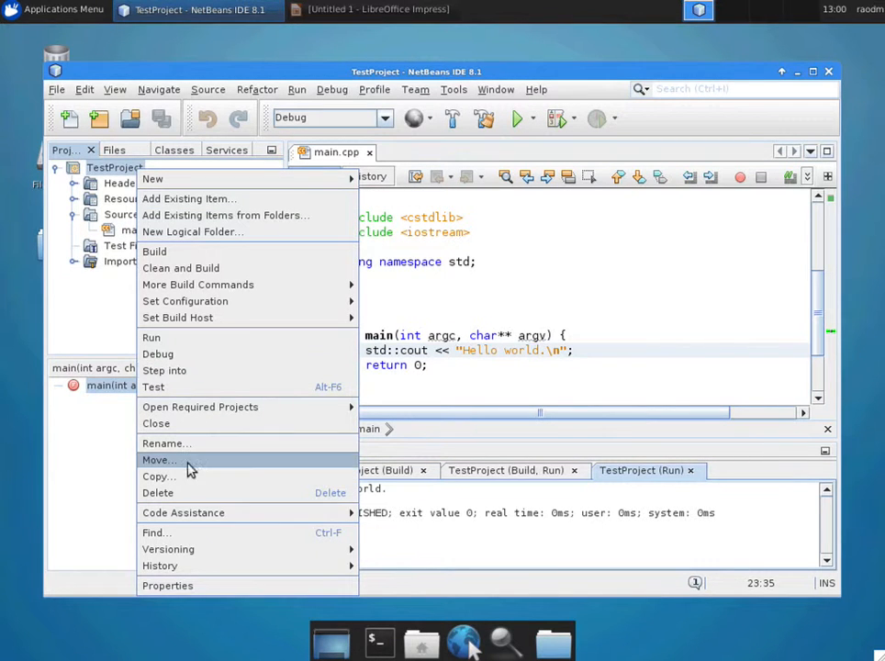
{"action": "left_click", "coordinate": [167, 585]}
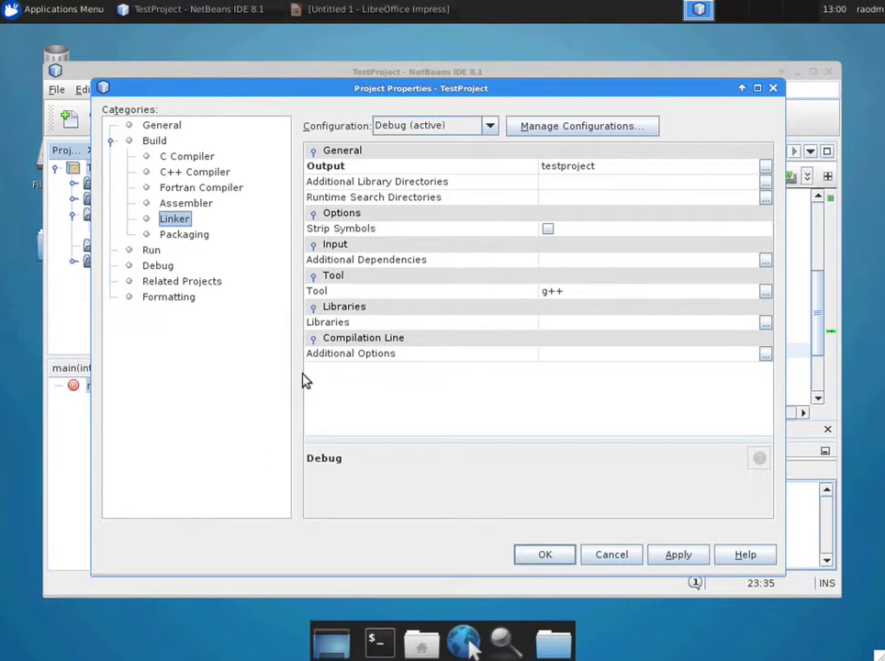
{"action": "left_click", "coordinate": [162, 125]}
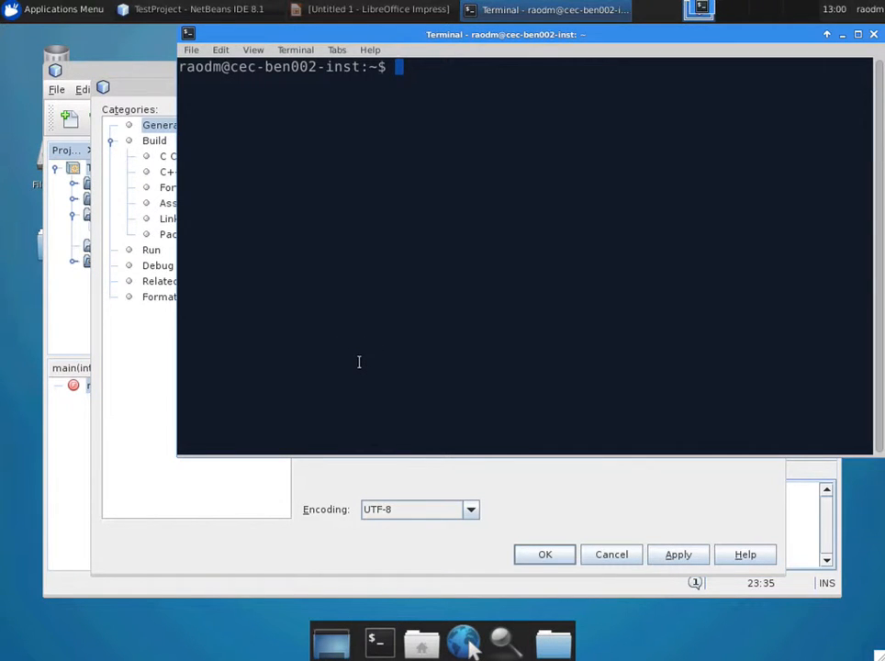
- In the terminal change to ~/NetBeansProjects/TestProject and run ./testproject directly
{"action": "right_click", "coordinate": [360, 362]}
{"action": "type", "text": "cd /home/raodm/NetBeansProjects/TestProject"}
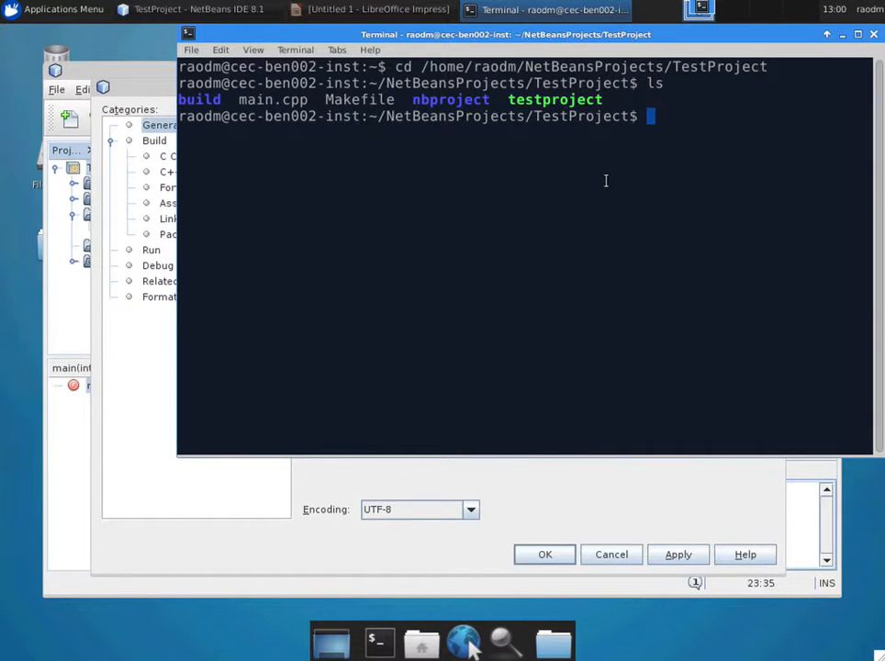
{"action": "type", "text": "./testproject"}
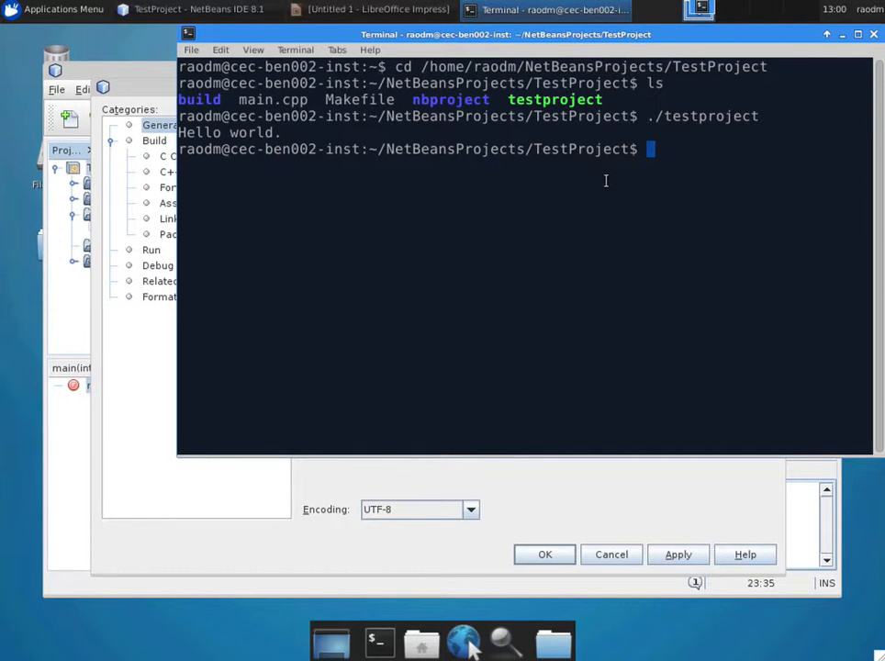
- Time the program with /usr/bin/time ./testproject, then again with -v for the verbose report
{"action": "type", "text": "/u"}
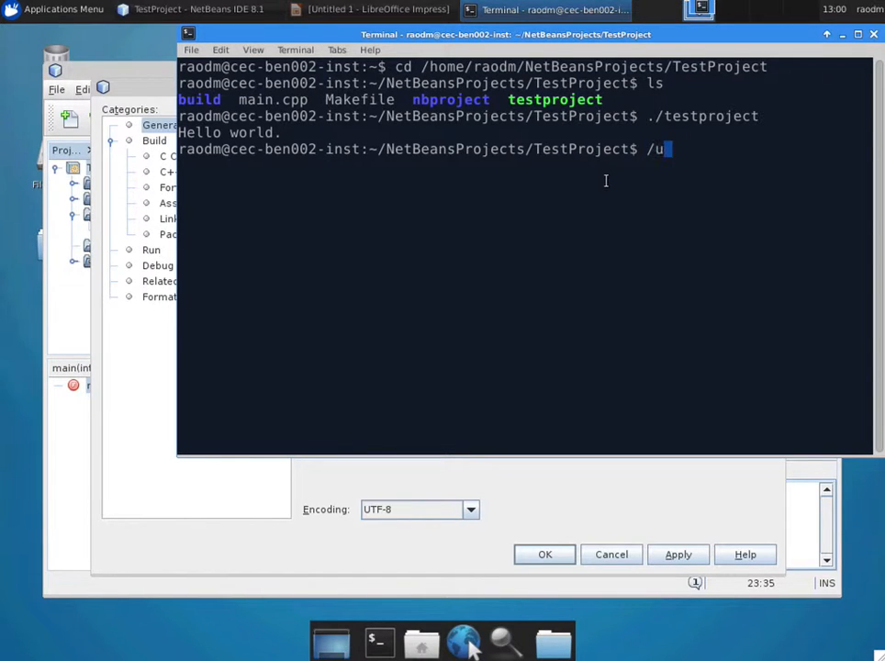
{"action": "type", "text": "sr/bin/time"}
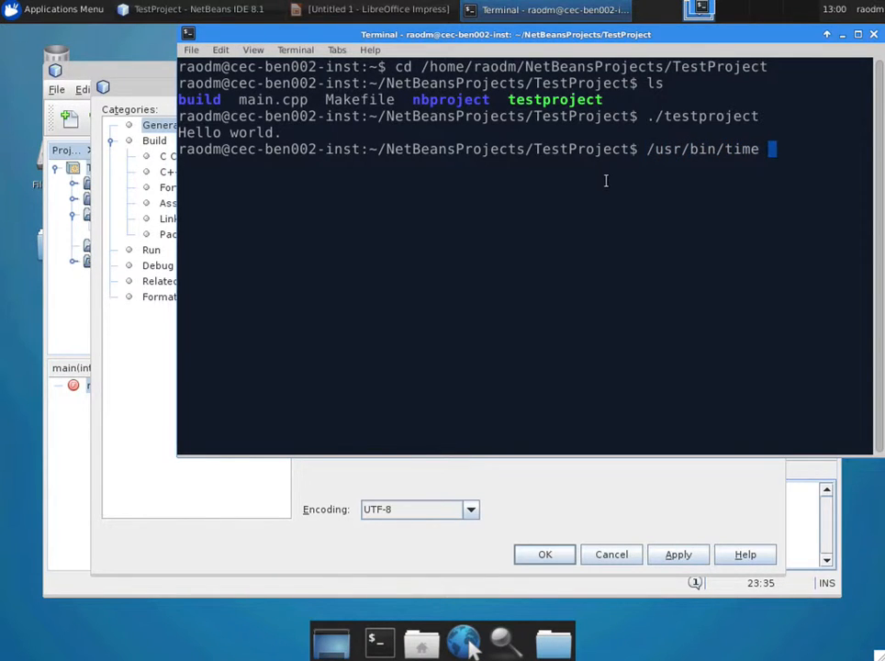
{"action": "type", "text": "./testproject"}
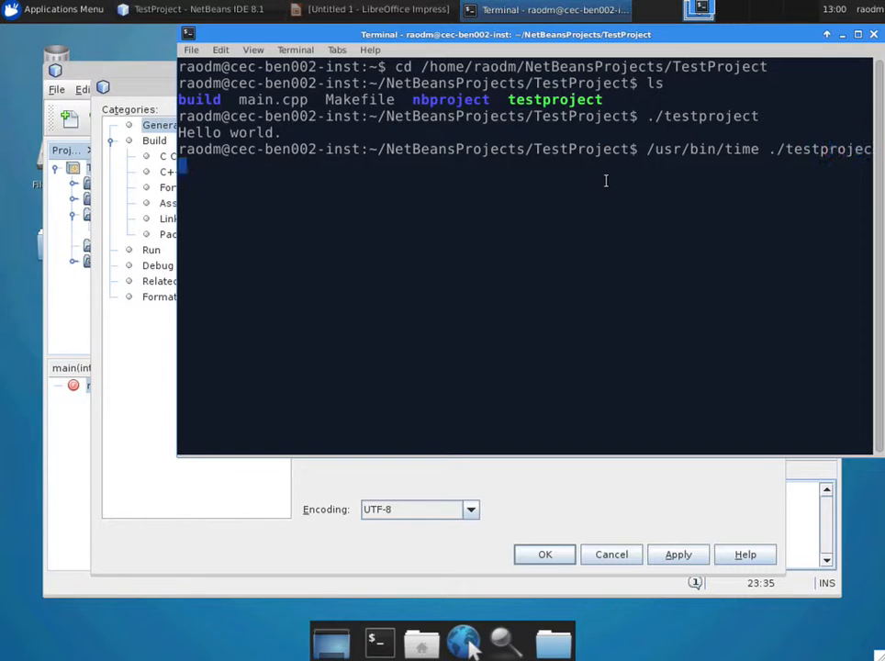
{"action": "key", "text": "Return"}
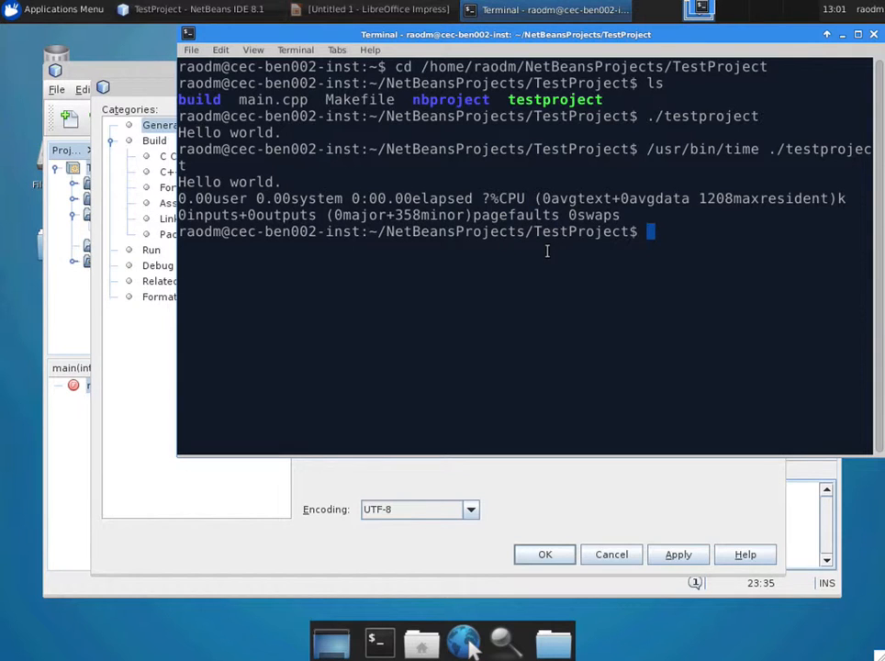
{"action": "type", "text": "/usr/bin/time ./testproject"}
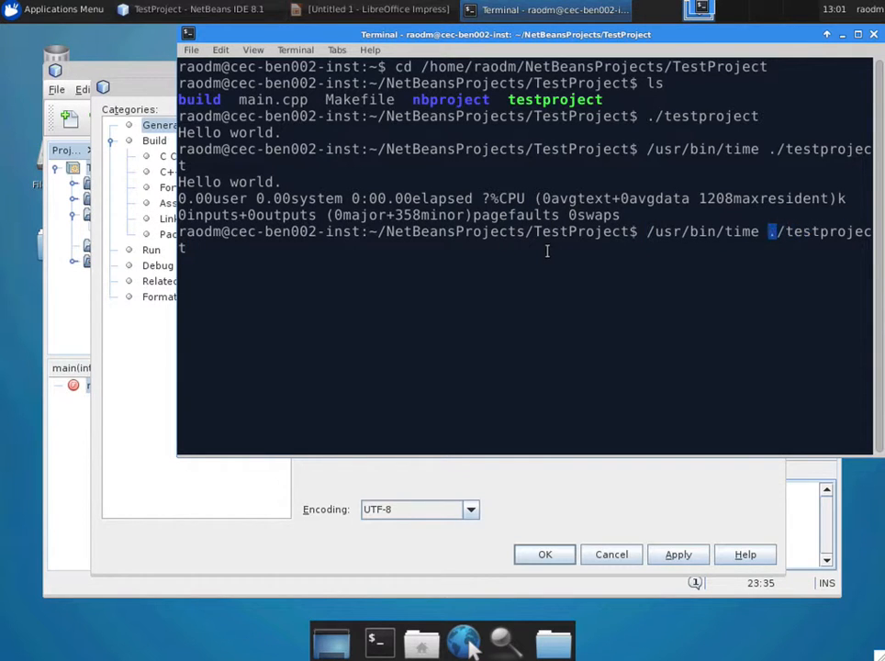
{"action": "type", "text": "-v"}
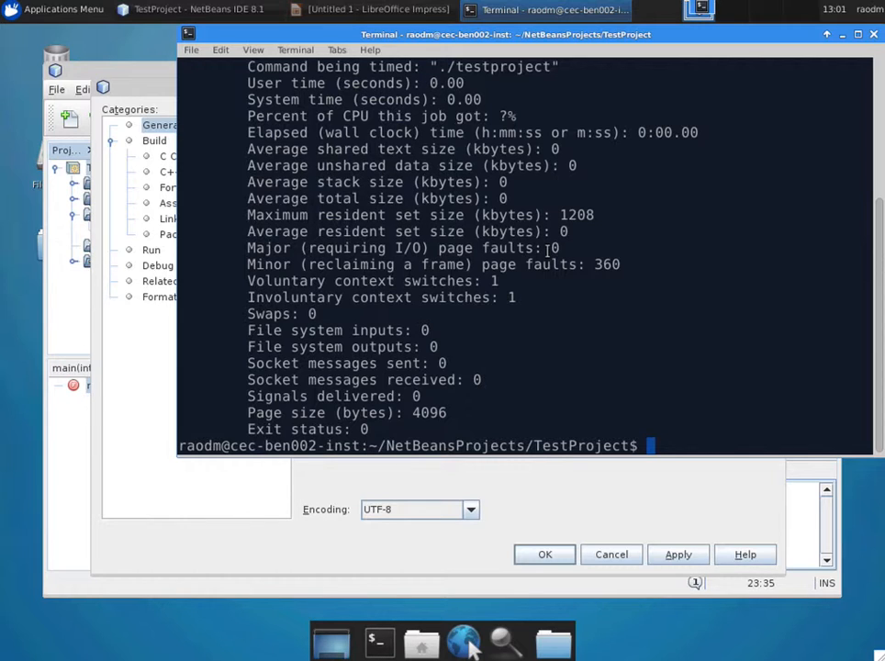
{"action": "mouse_move", "coordinate": [485, 389]}
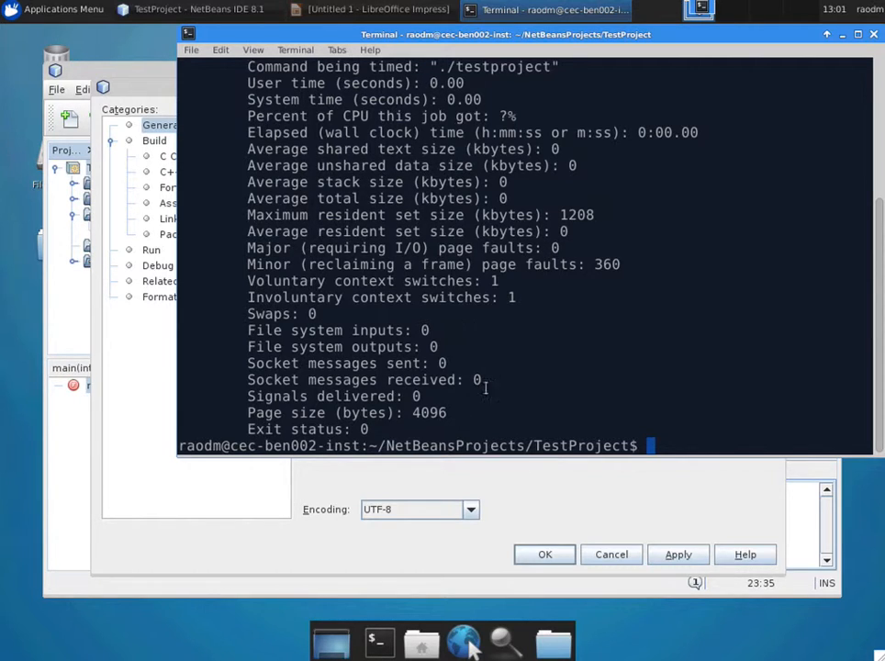